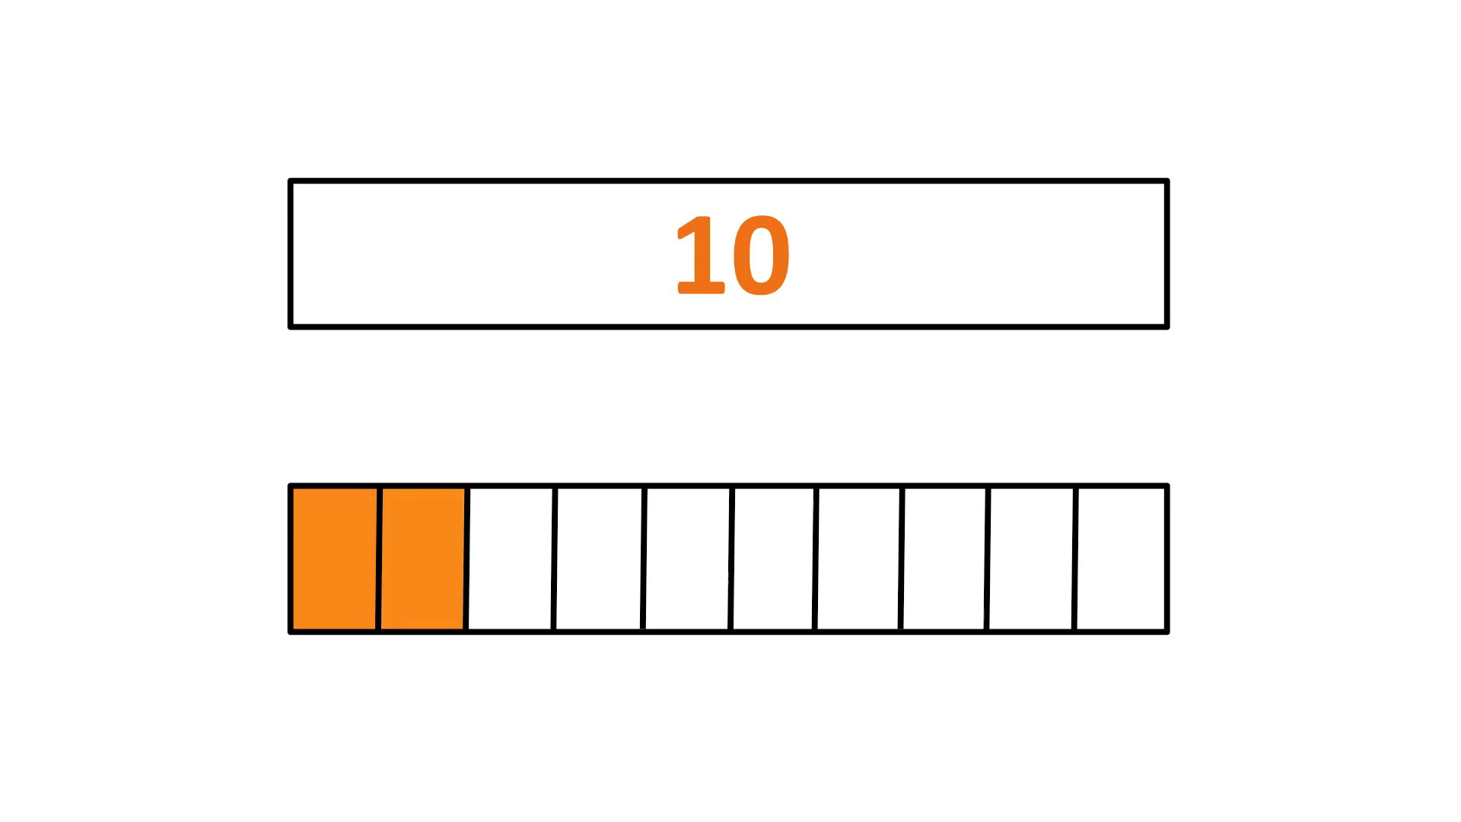
Shade the third part of the ten-part bar orange, giving three of ten parts coloured
click(508, 561)
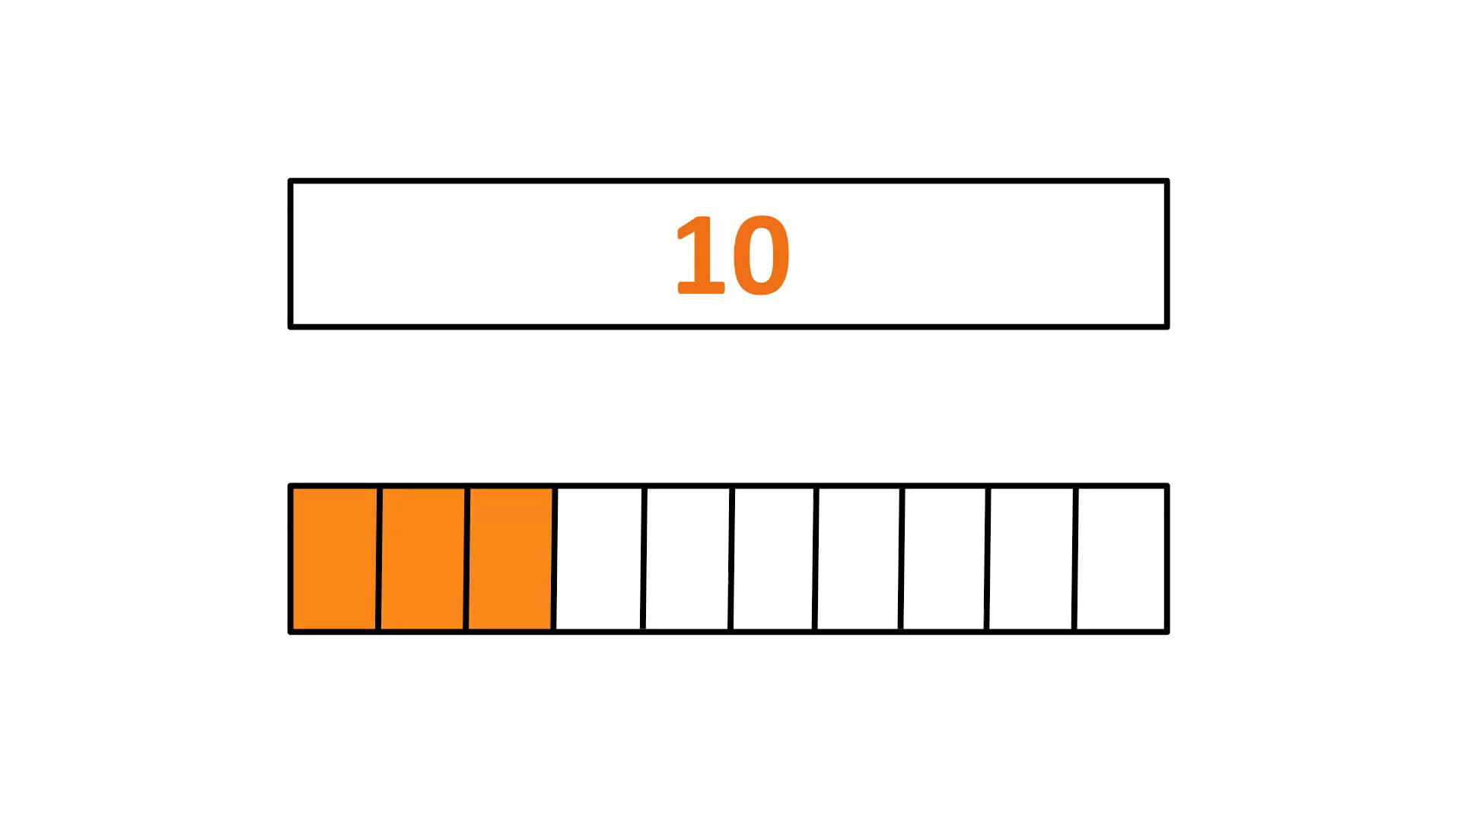